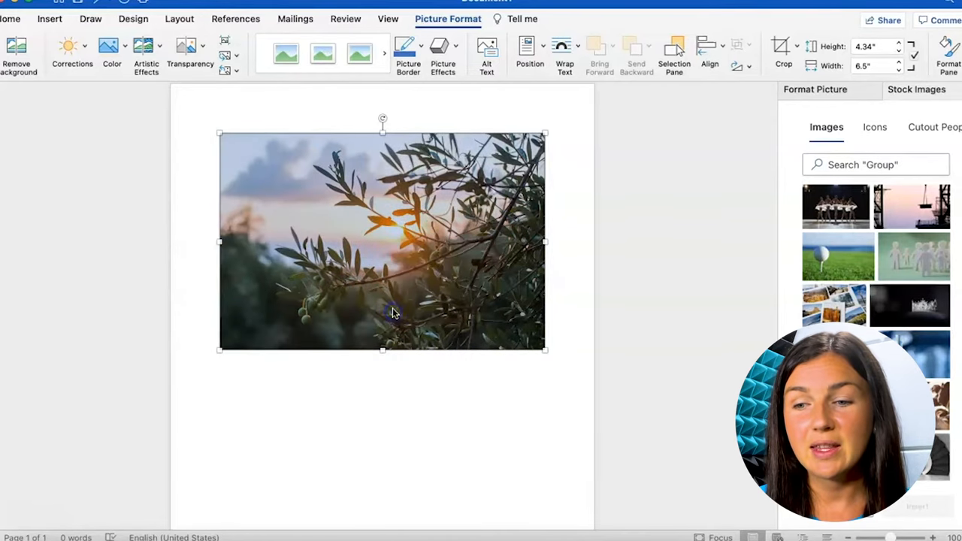
mouse_move(395, 334)
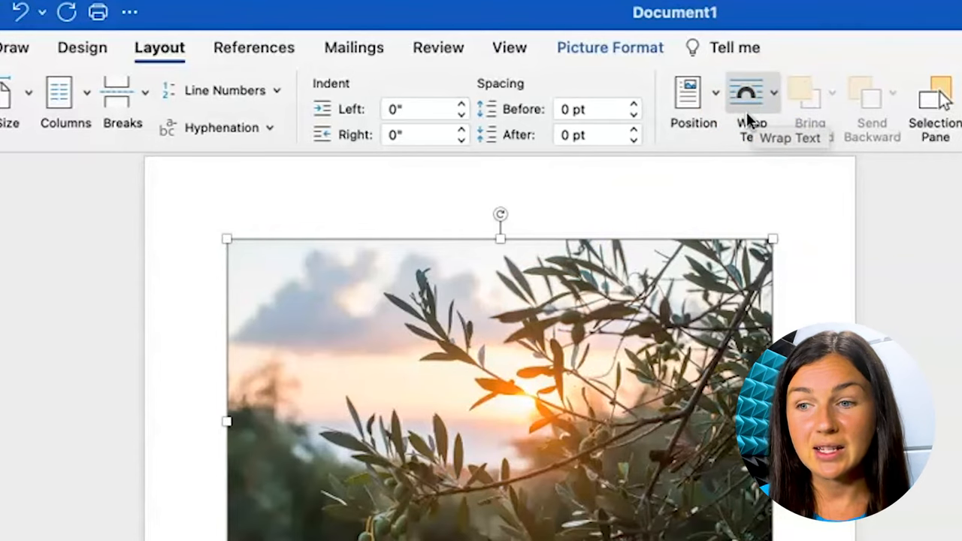
- Set the olive-branch photo's text wrapping to Behind Text
left_click(752, 98)
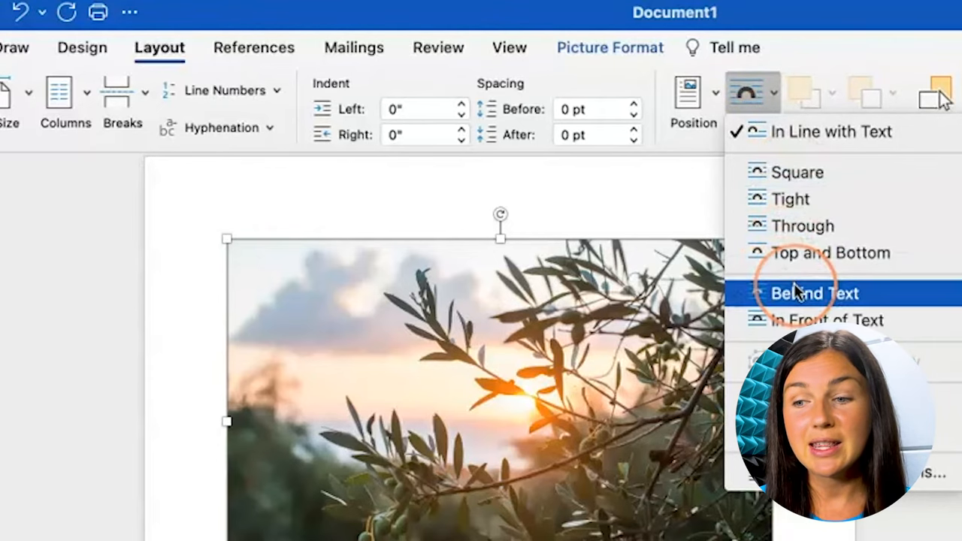
left_click(814, 293)
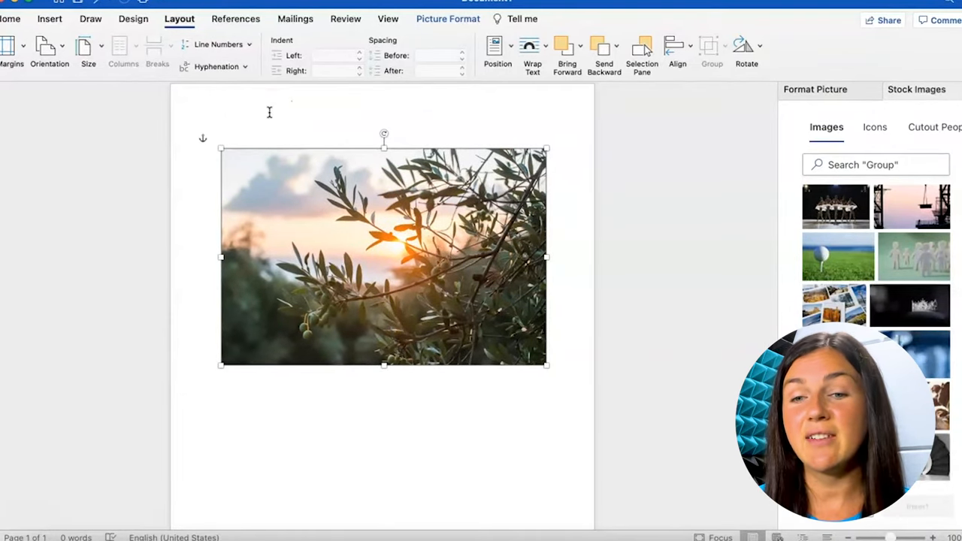
- Draw a small text box over the lower right of the olive-branch photo
left_click(50, 18)
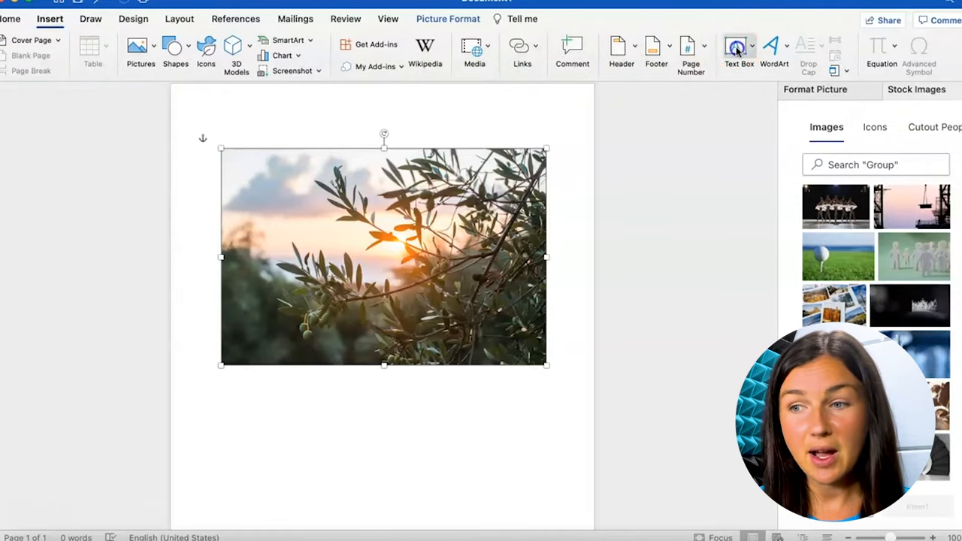
left_click(739, 49)
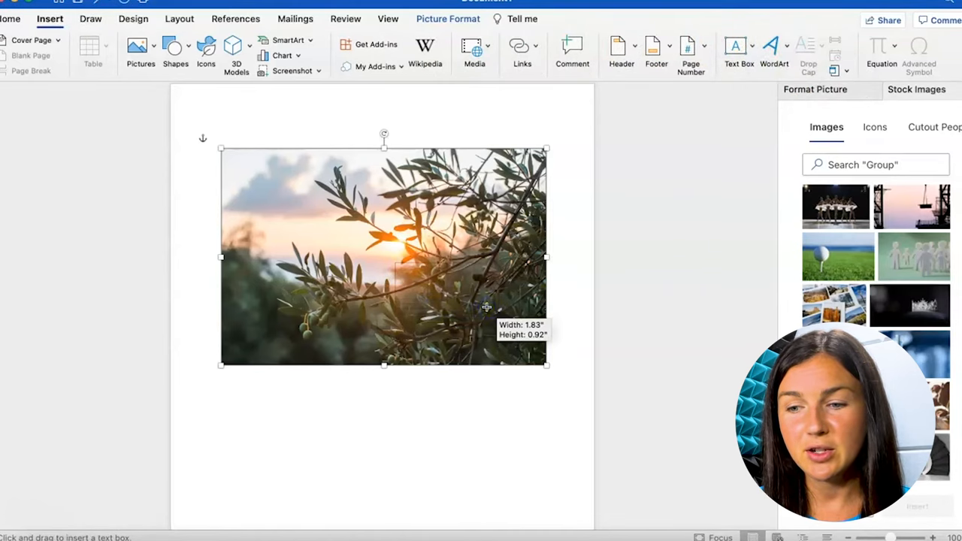
left_click_drag(394, 263, 487, 308)
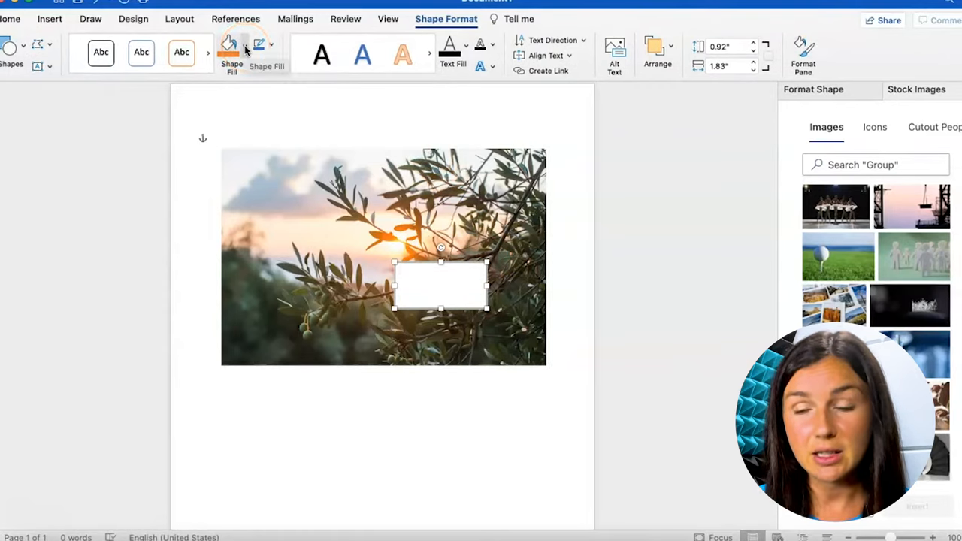
- Give the text box No Fill and No Outline so the photo shows through
left_click(231, 48)
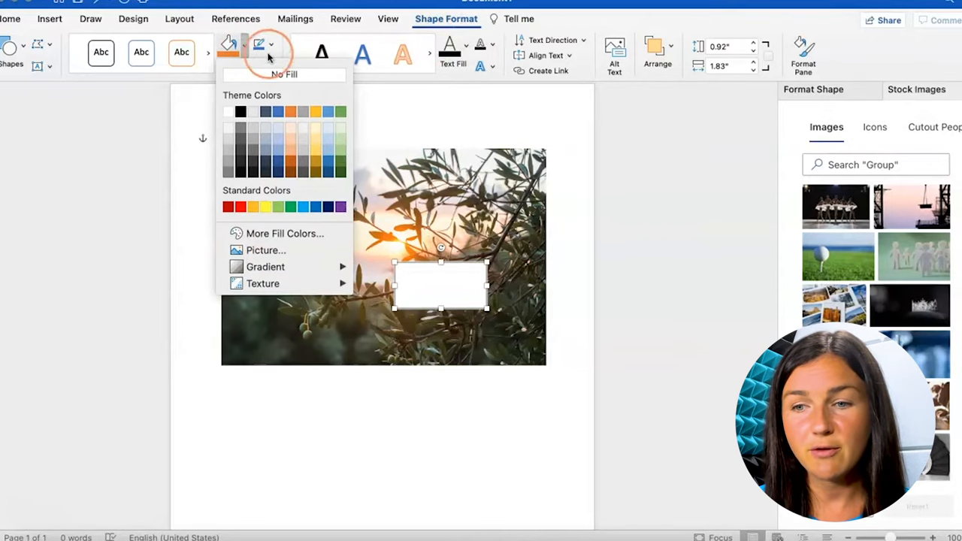
mouse_move(284, 233)
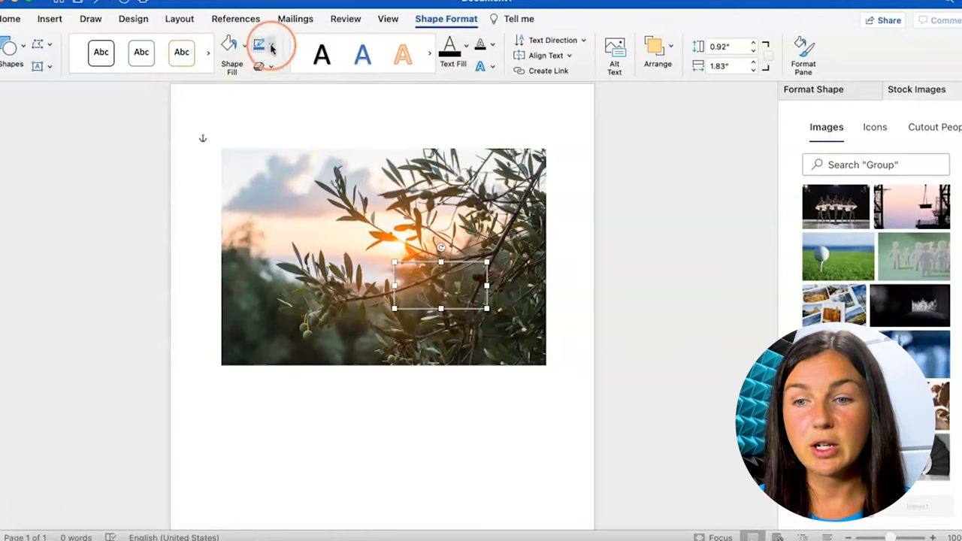
mouse_move(259, 45)
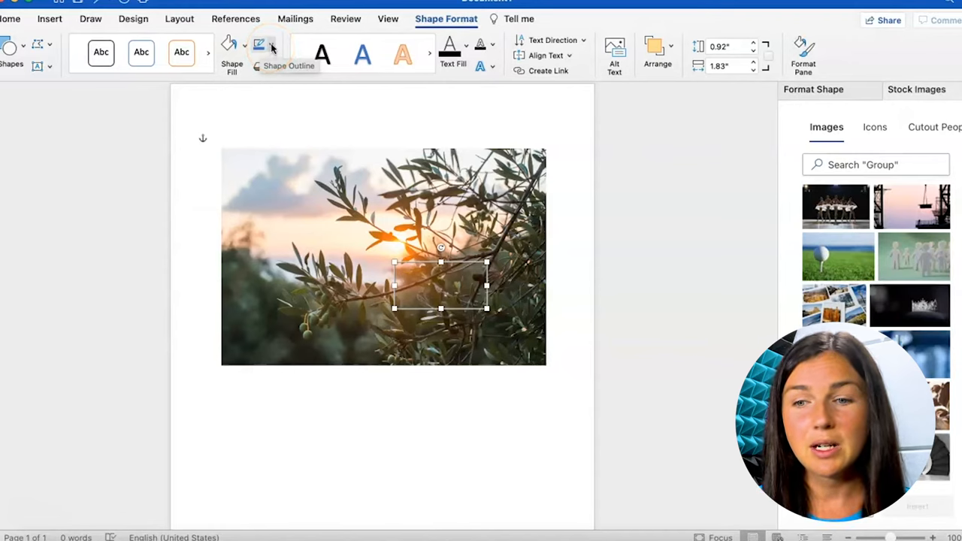
left_click(261, 43)
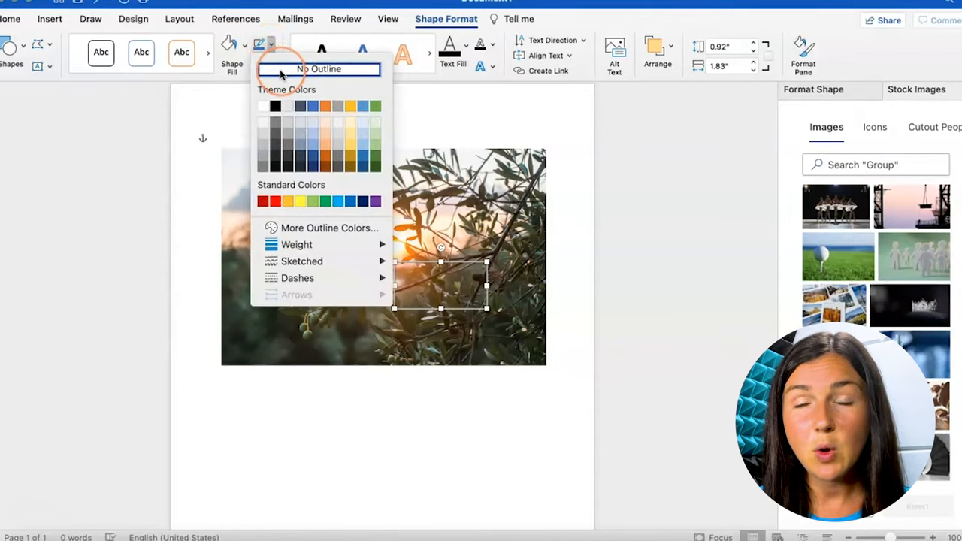
left_click(319, 68)
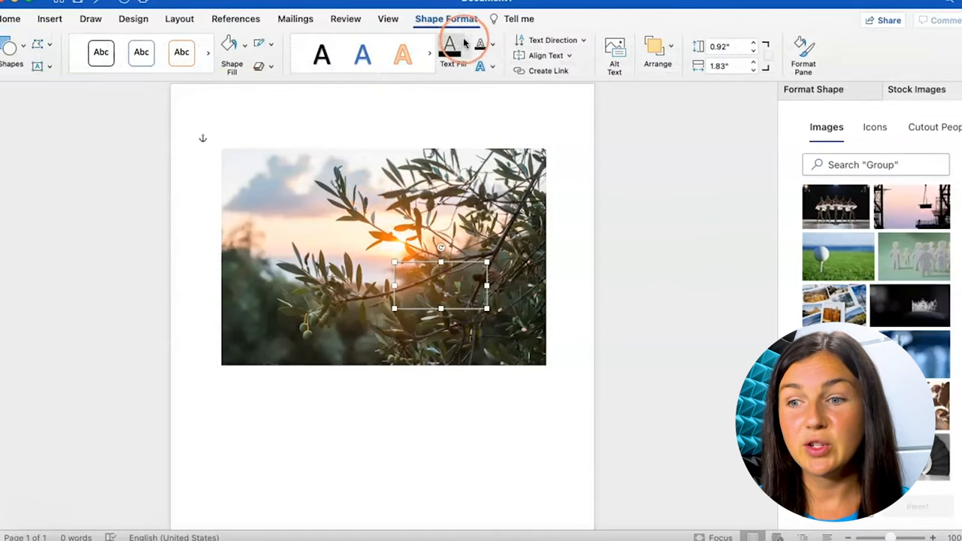
mouse_move(451, 47)
type("What inspires you?")
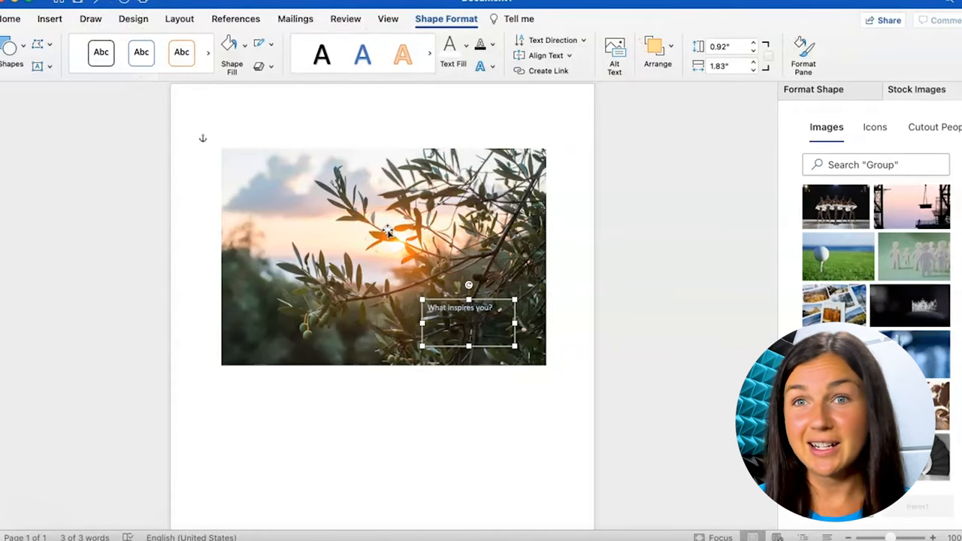
mouse_move(133, 19)
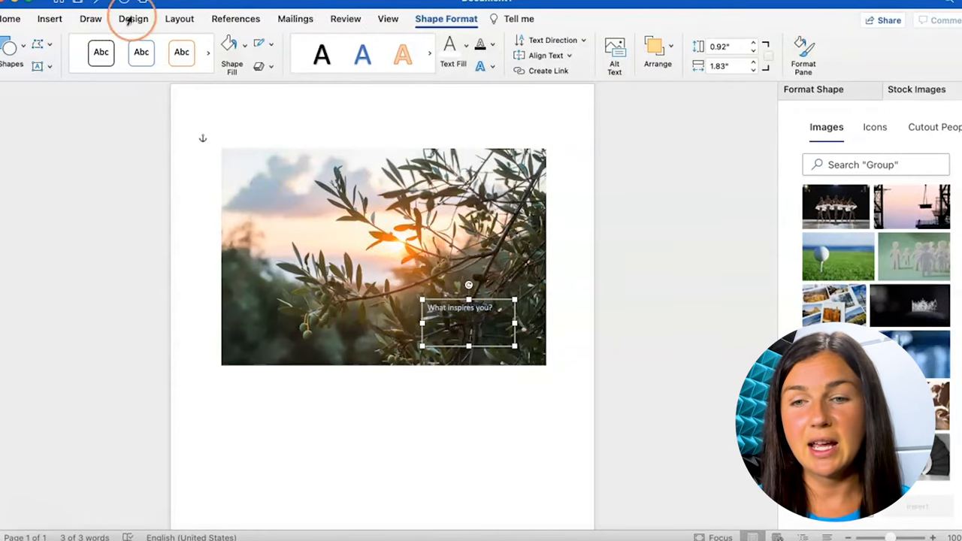
- Enlarge the font size of the white 'What inspires you?' question
left_click(10, 19)
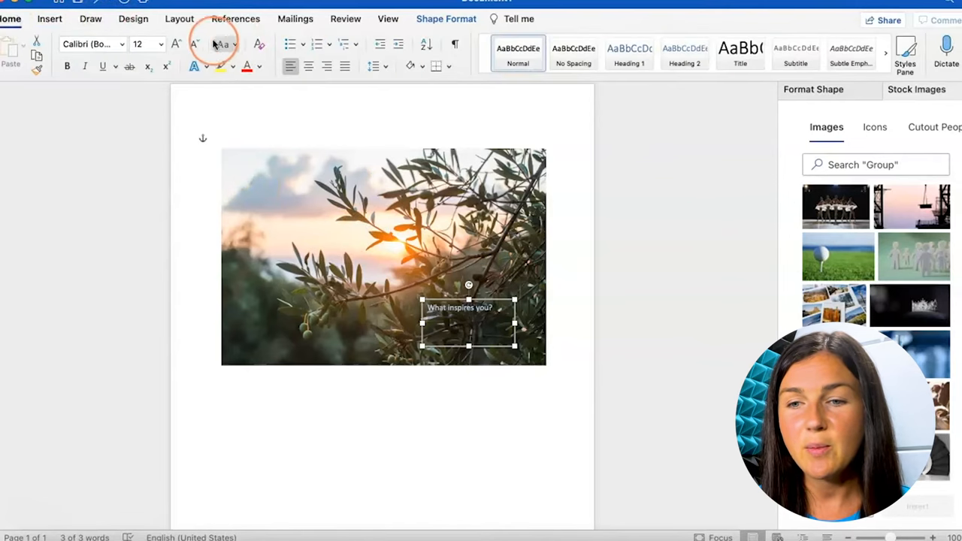
left_click(175, 43)
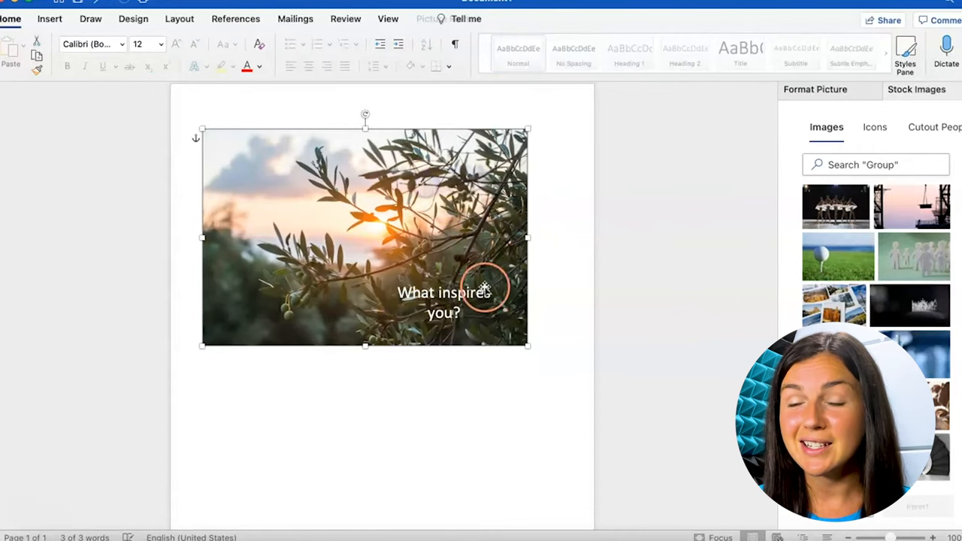
- Nudge the question's text box into place over the photo's lower right
left_click(444, 300)
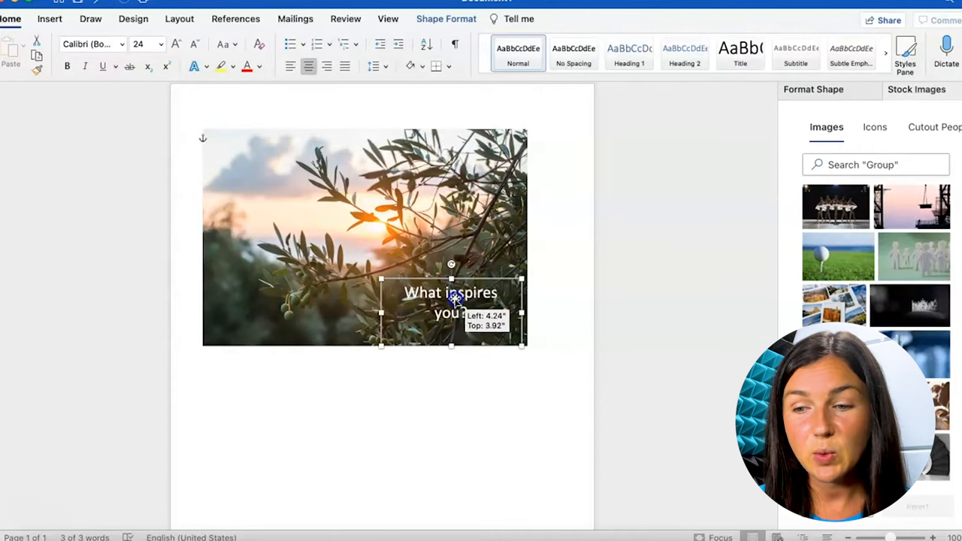
left_click(406, 241)
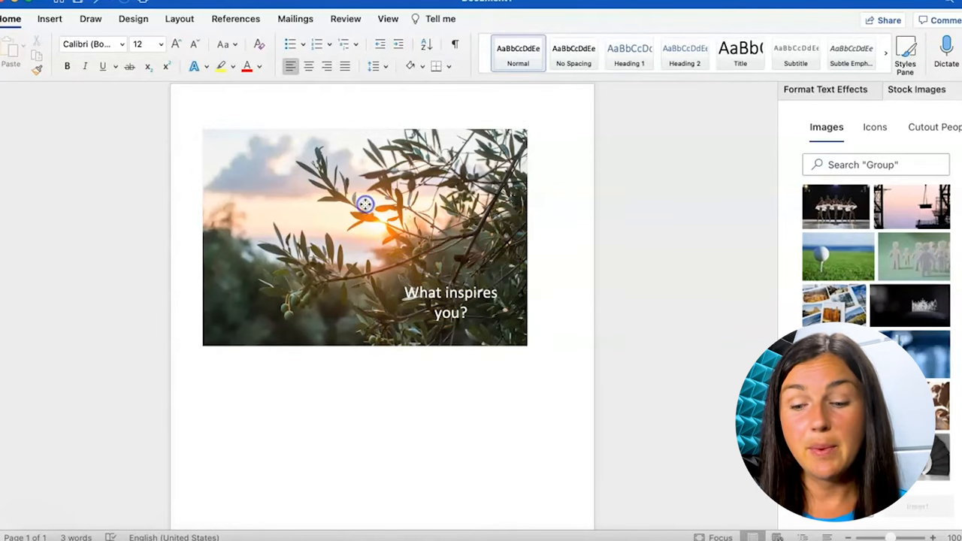
mouse_move(449, 280)
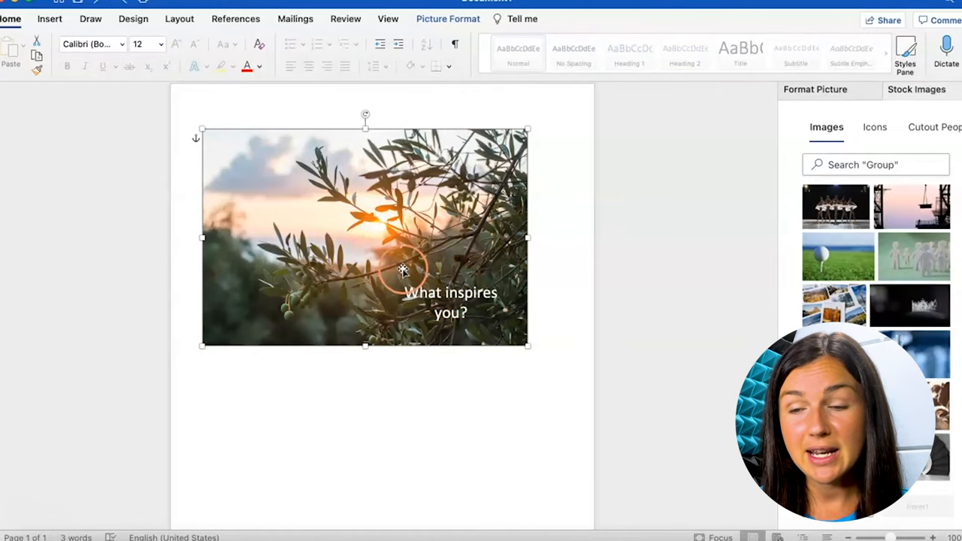
left_click(451, 303)
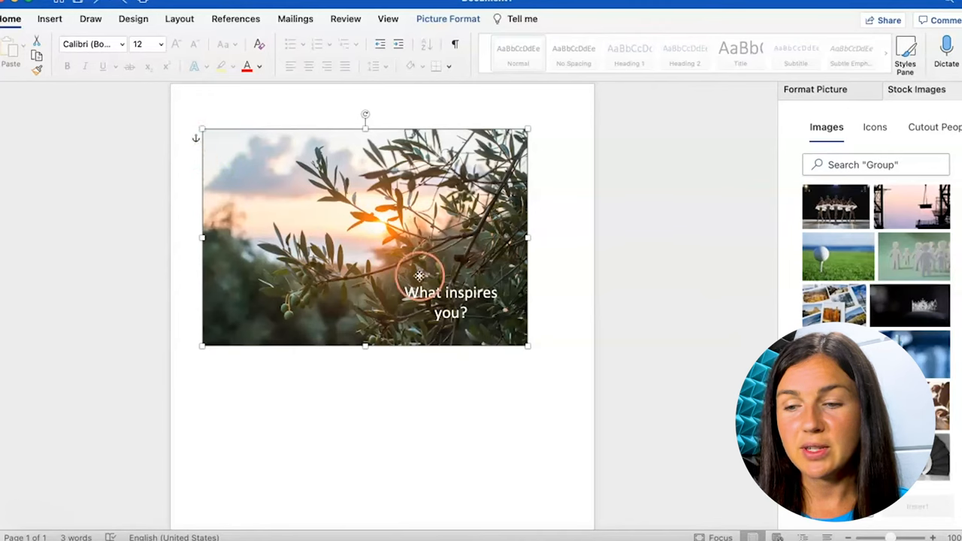
- Group the photo with the question's text box and drag the group into position
right_click(421, 293)
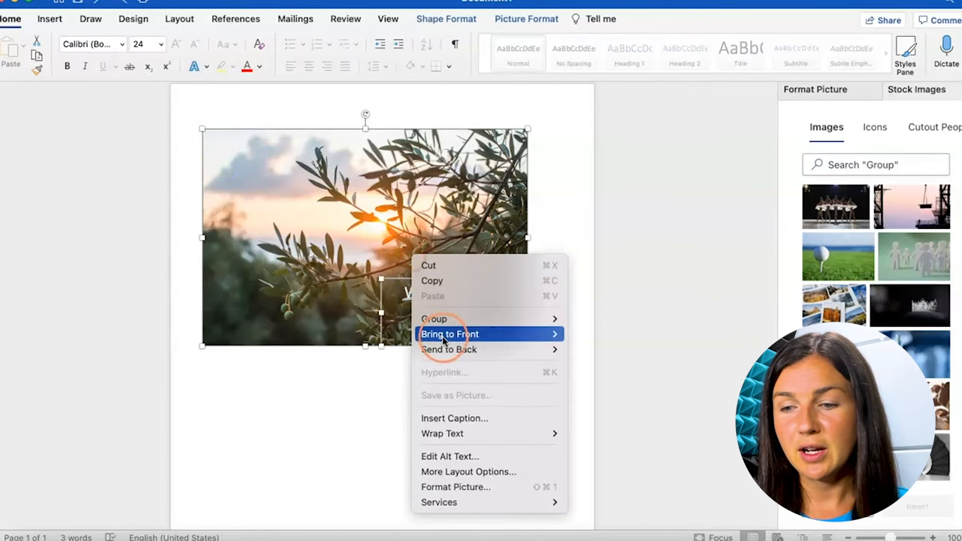
left_click(450, 334)
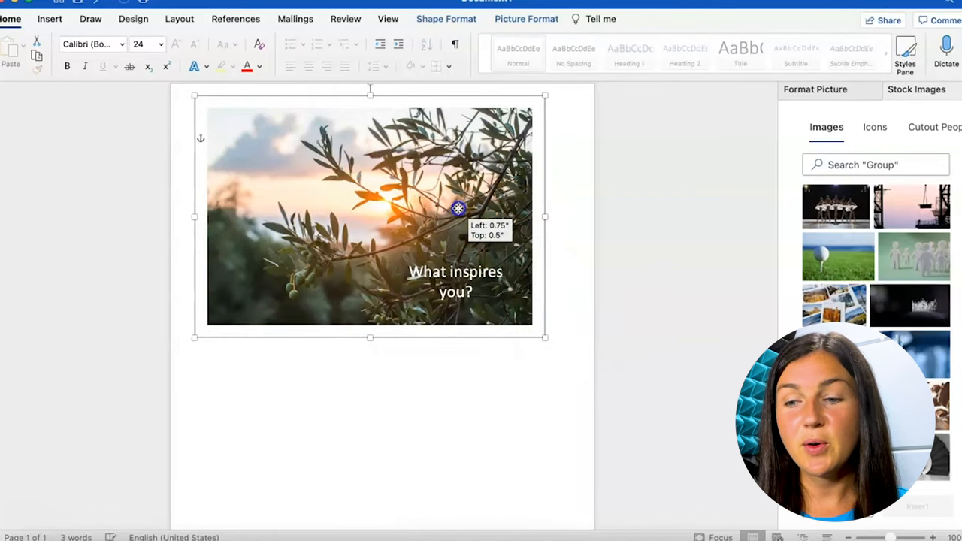
left_click_drag(458, 209, 477, 258)
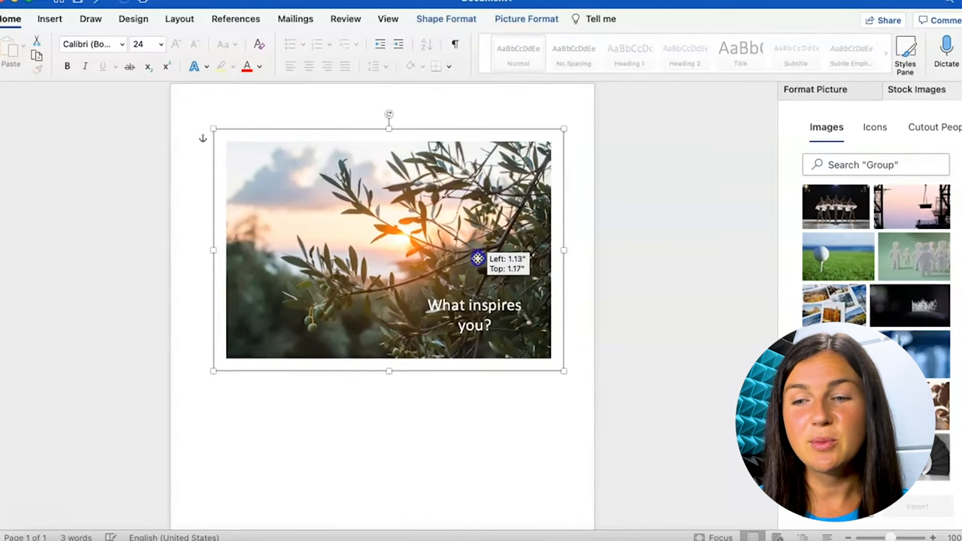